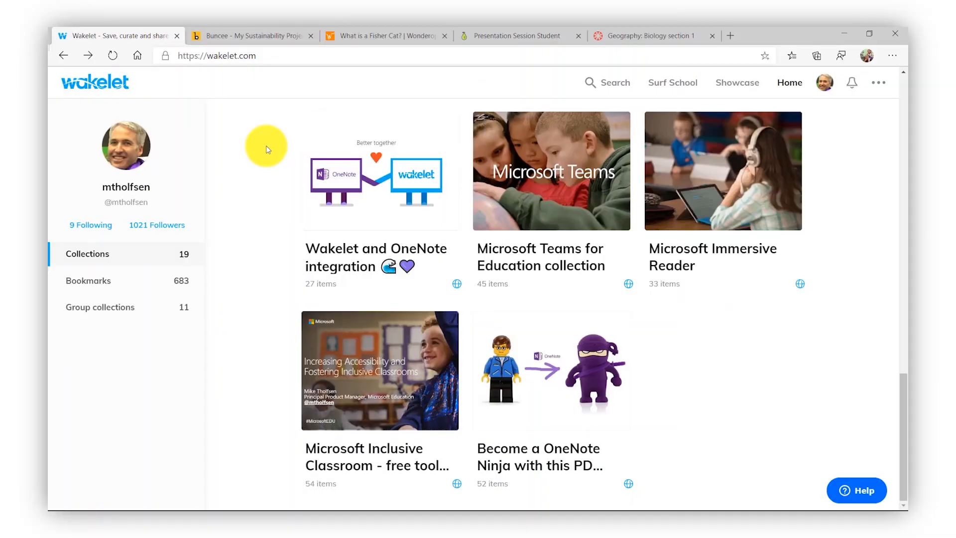
{"action": "mouse_move", "coordinate": [387, 451]}
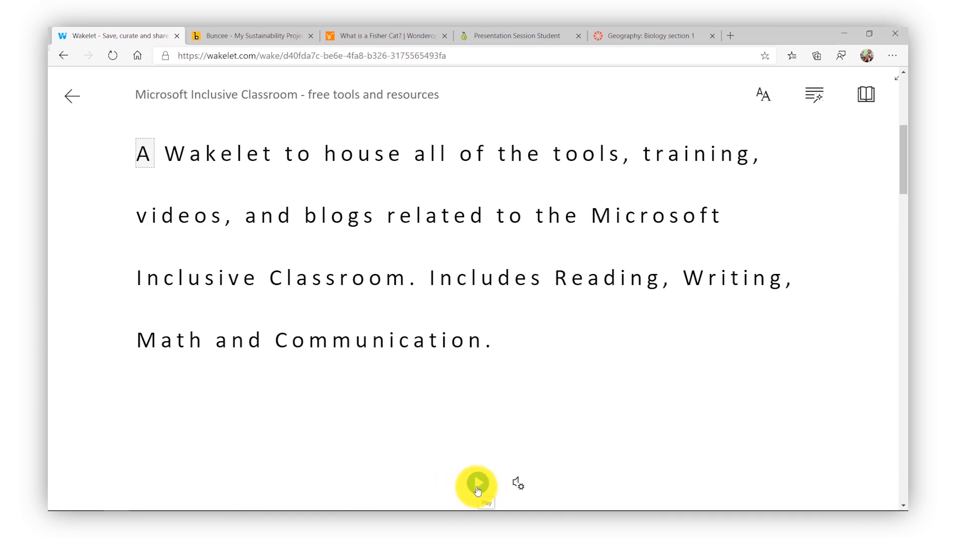
Step: Read the collection description aloud, then show syllables and highlight the nouns in purple
{"action": "left_click", "coordinate": [477, 482]}
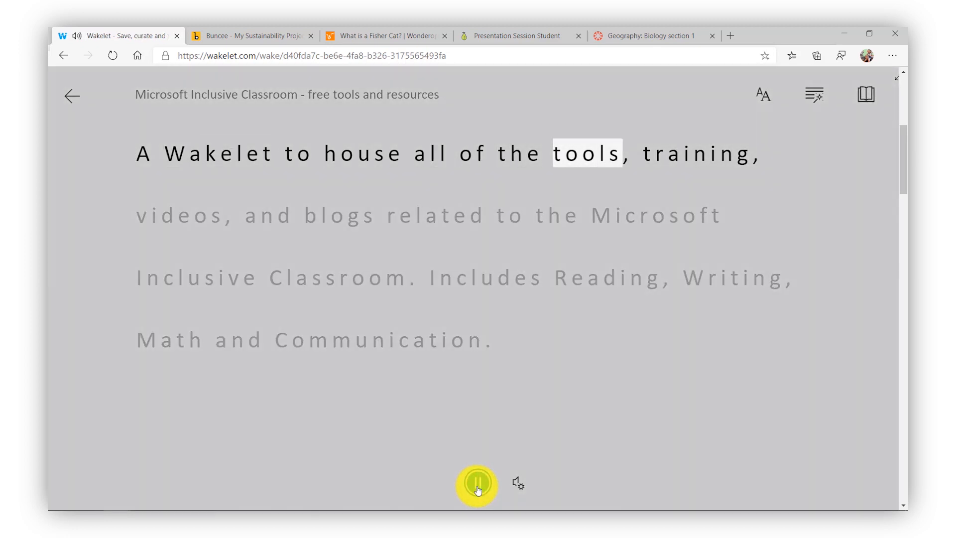
{"action": "left_click", "coordinate": [813, 95]}
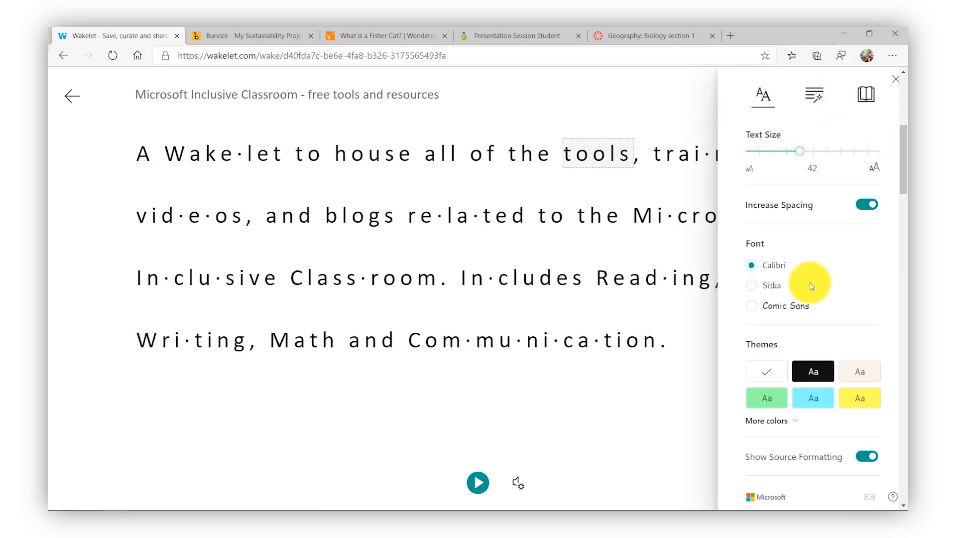
{"action": "left_click", "coordinate": [814, 93]}
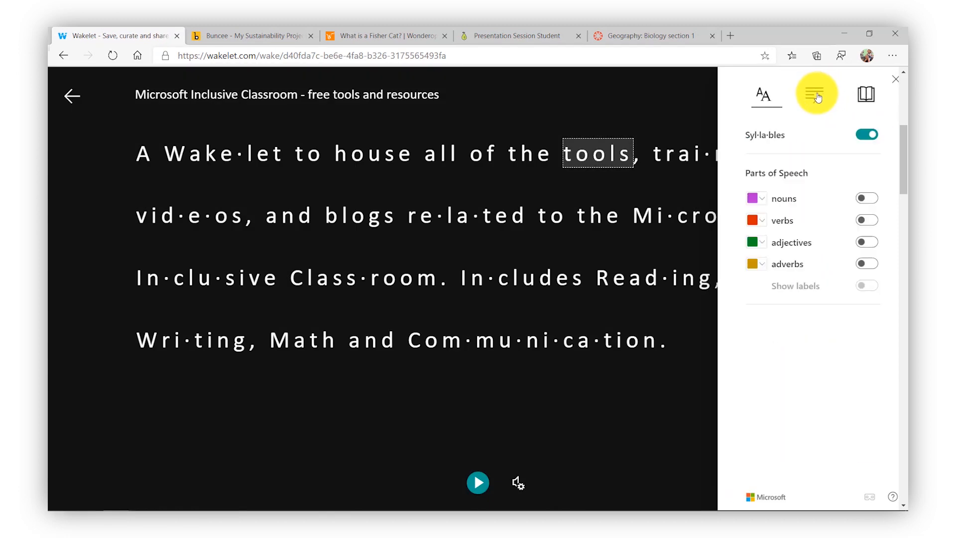
{"action": "left_click", "coordinate": [867, 198]}
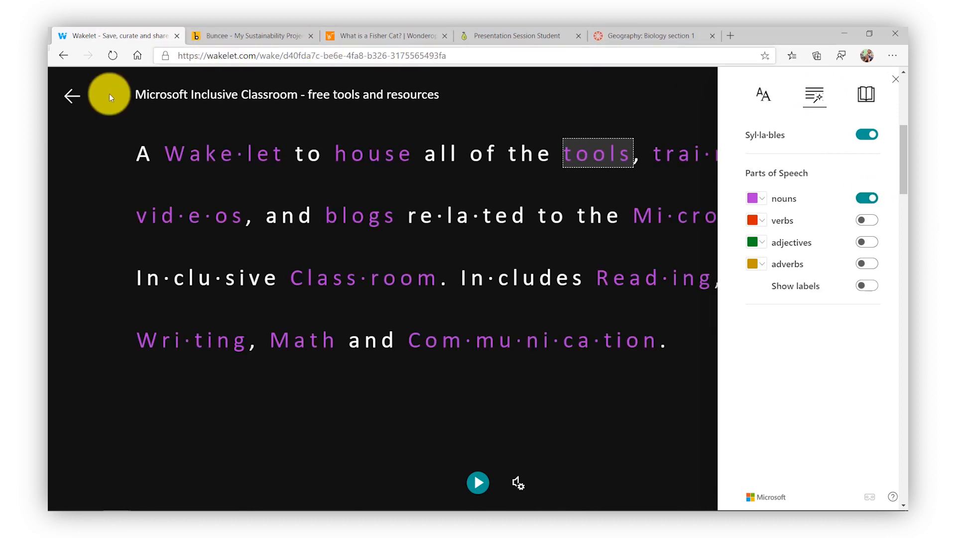
Step: Leave the reader for the collection and bring up the Buncee sustainability project
{"action": "left_click", "coordinate": [72, 96]}
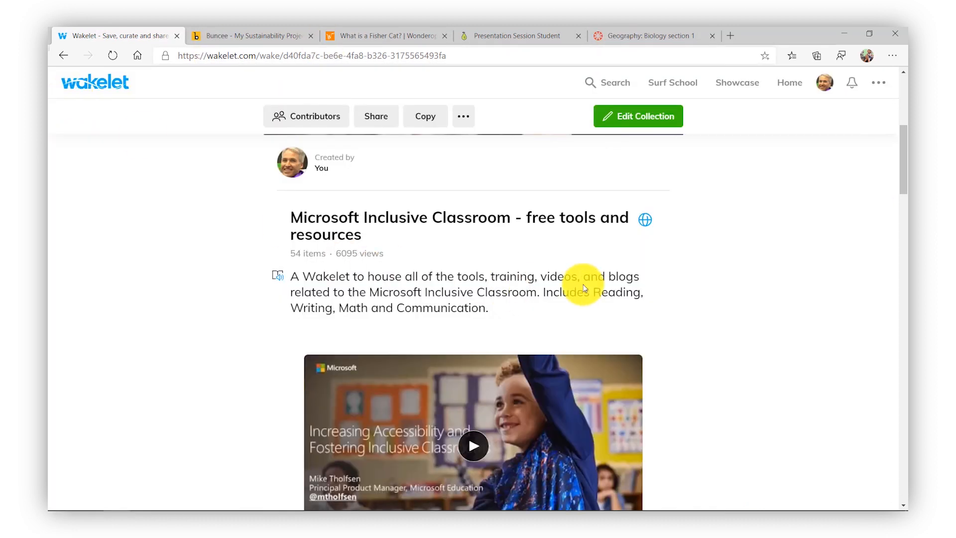
{"action": "left_click", "coordinate": [264, 36]}
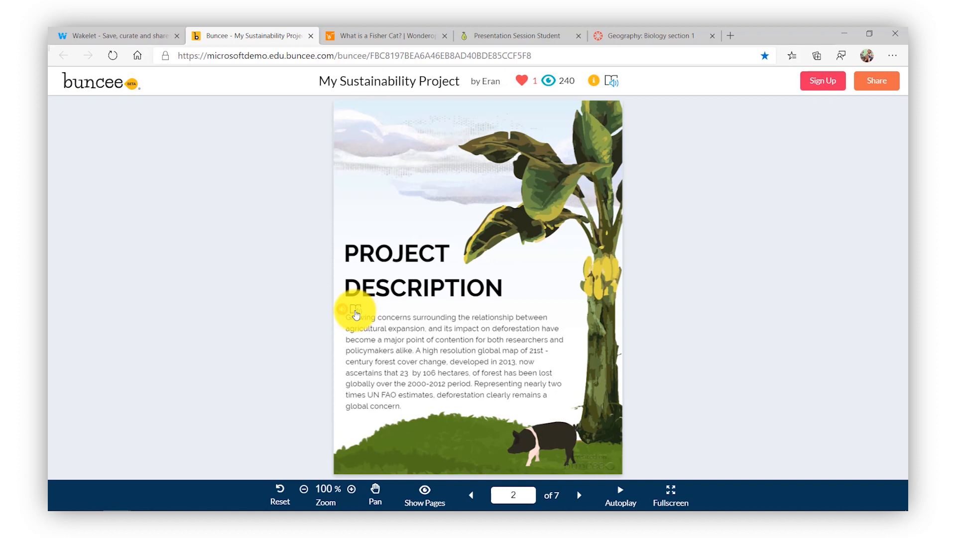
Step: Show the Buncee project description in Immersive Reader translated entirely into Spanish
{"action": "left_click", "coordinate": [354, 311]}
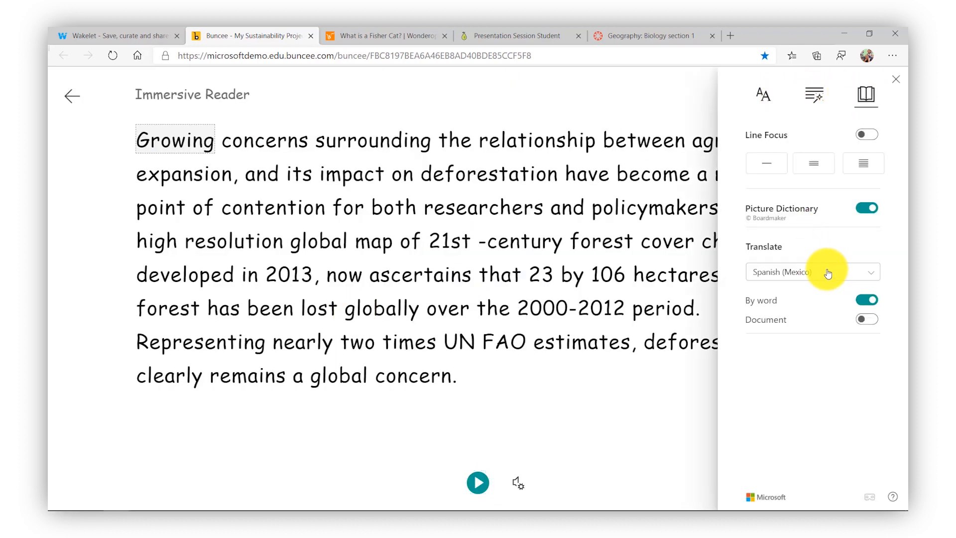
{"action": "left_click", "coordinate": [813, 272]}
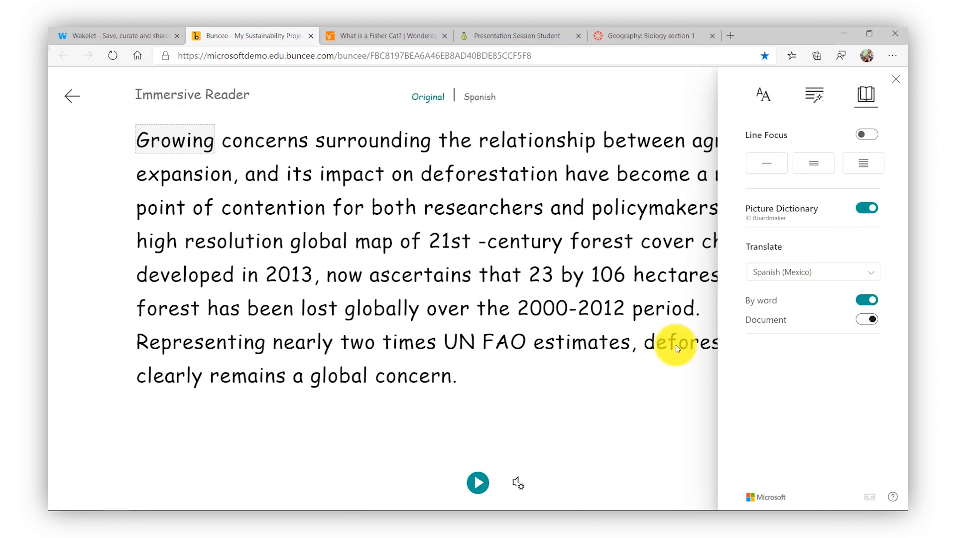
{"action": "left_click", "coordinate": [478, 496]}
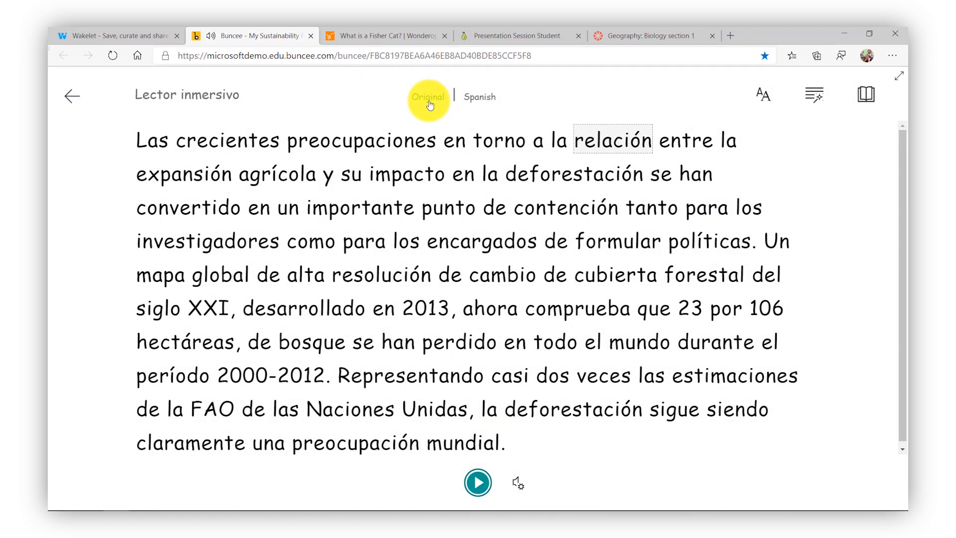
Step: Return to the Buncee project and bring up the Wonderopolis fisher cat article
{"action": "left_click", "coordinate": [71, 96]}
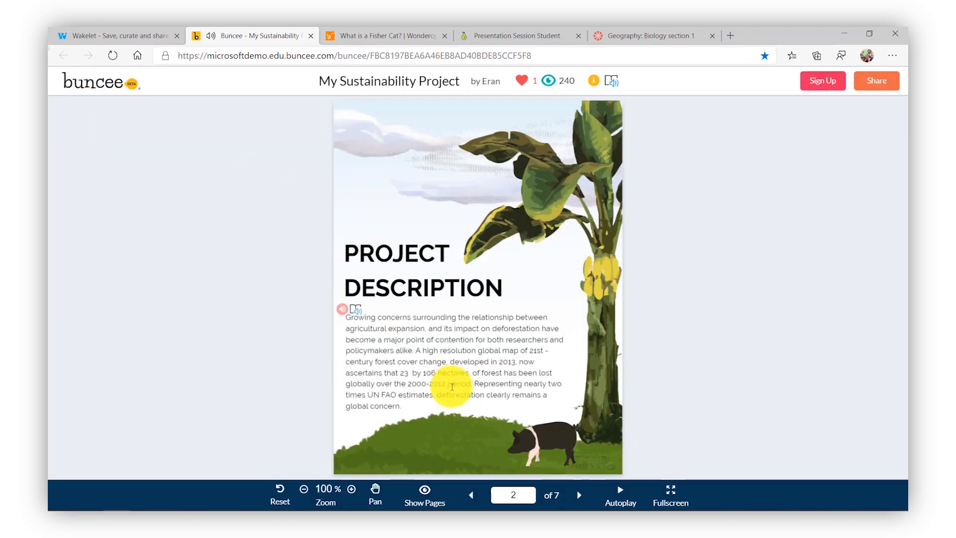
{"action": "left_click", "coordinate": [391, 36]}
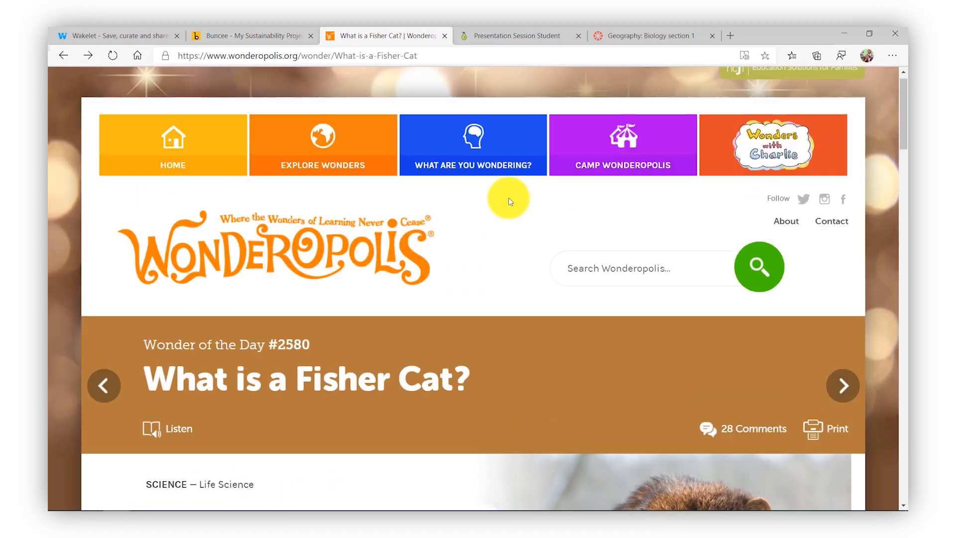
Step: Launch Listen on 'What is a Fisher Cat?' in Immersive Reader, then move to the Pear Deck session
{"action": "scroll", "scroll_direction": "down", "scroll_amount": 3}
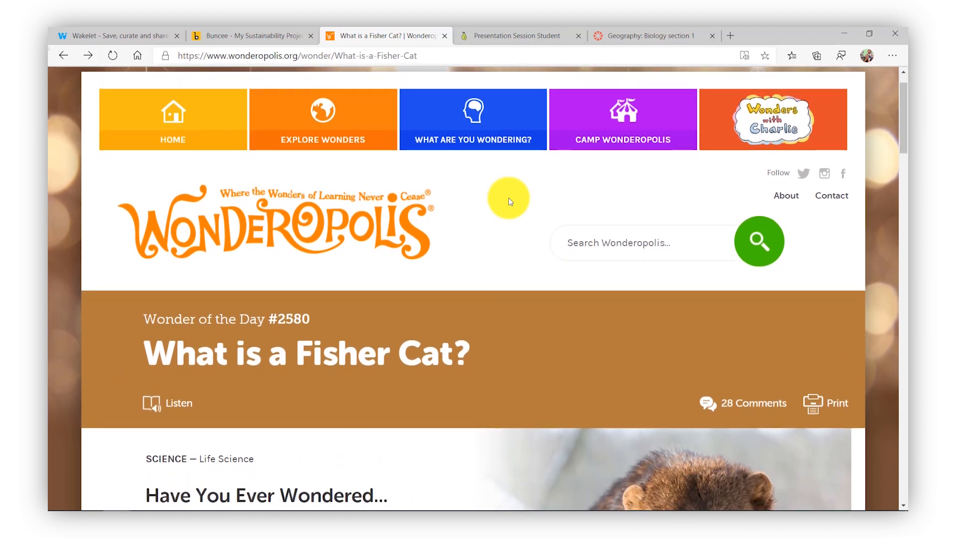
{"action": "scroll", "scroll_direction": "down", "scroll_amount": 3}
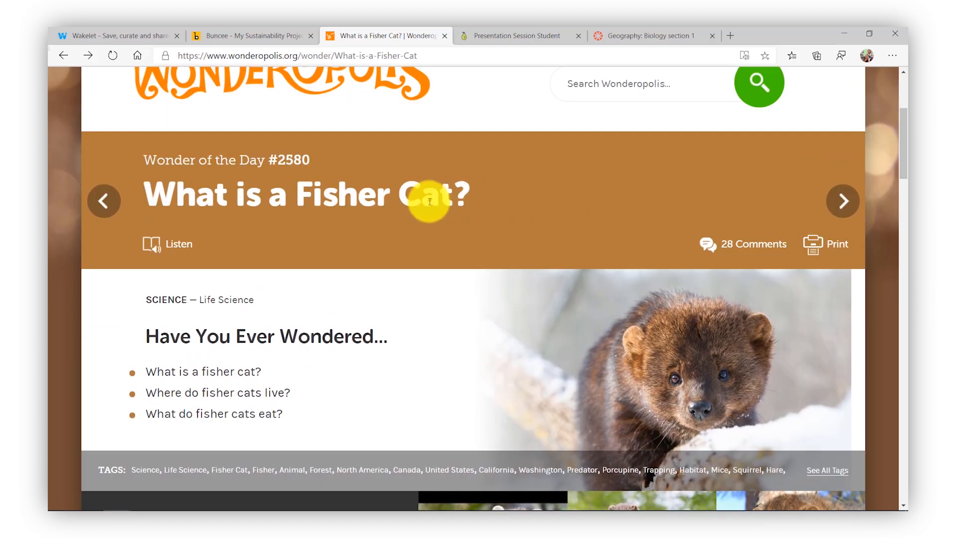
{"action": "mouse_move", "coordinate": [169, 249]}
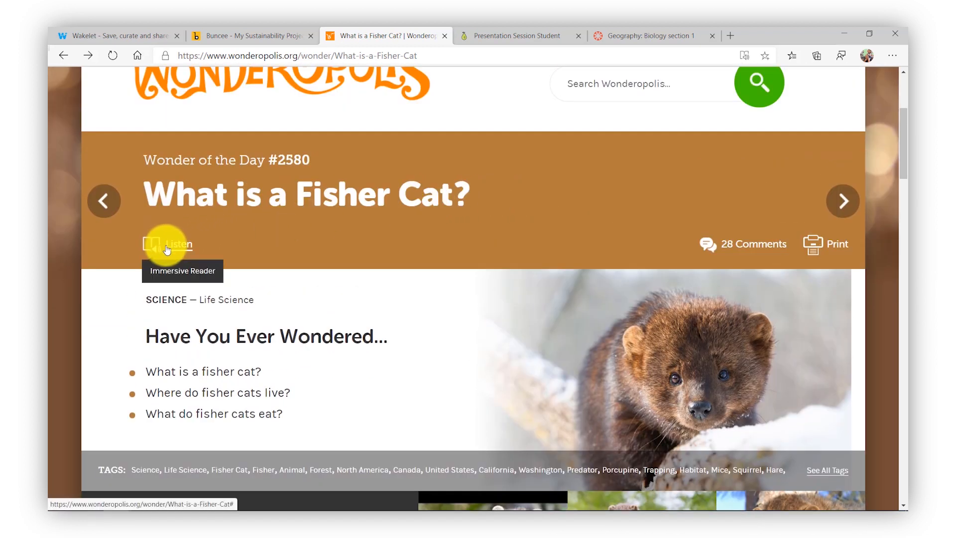
{"action": "left_click", "coordinate": [167, 245]}
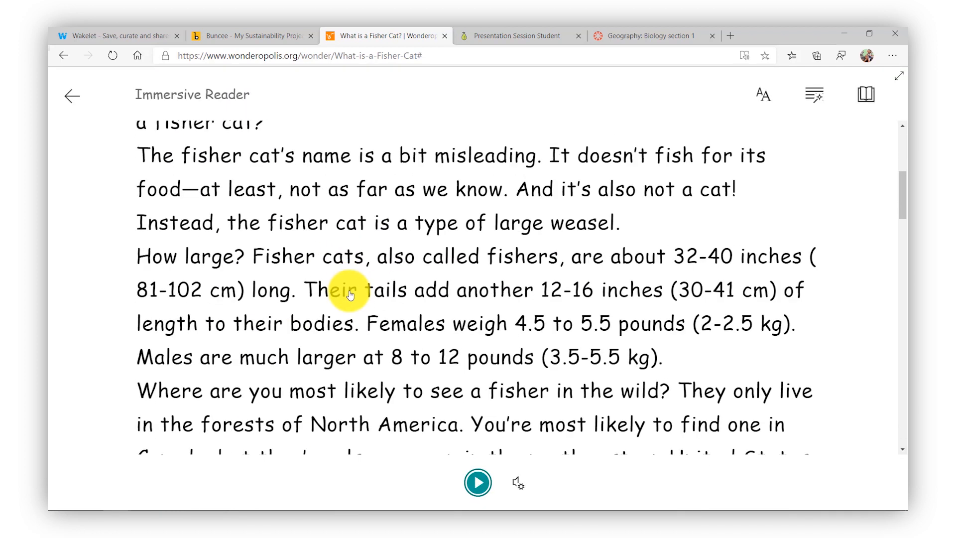
{"action": "left_click", "coordinate": [513, 36]}
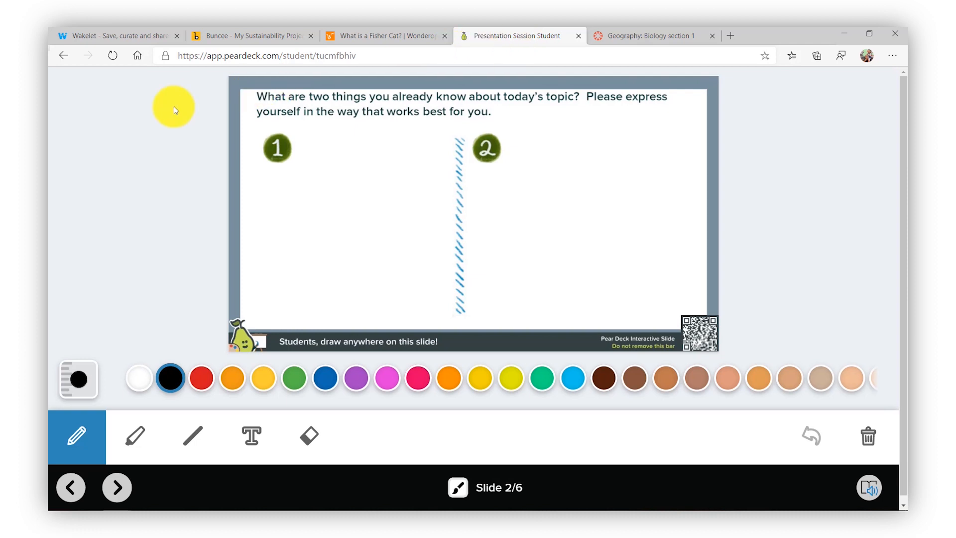
{"action": "mouse_move", "coordinate": [121, 148]}
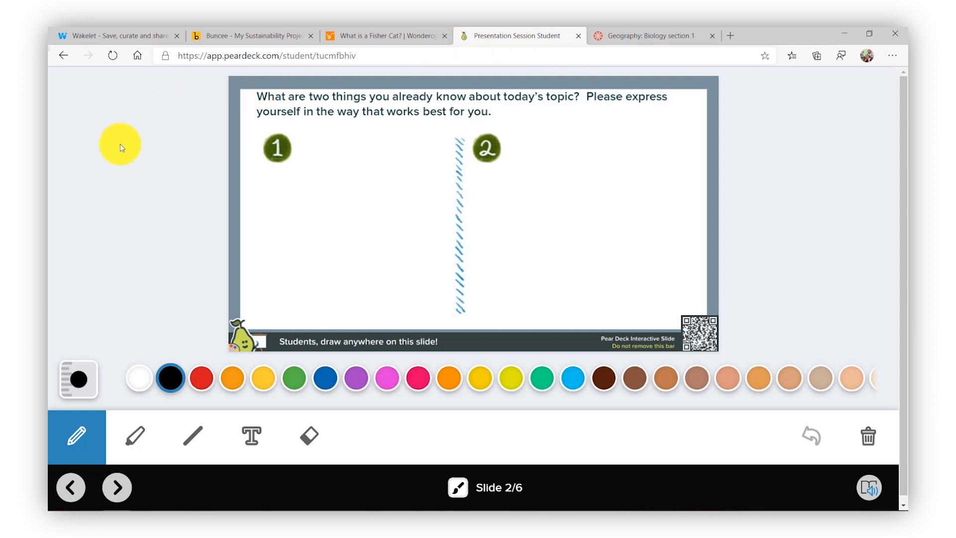
{"action": "mouse_move", "coordinate": [476, 106]}
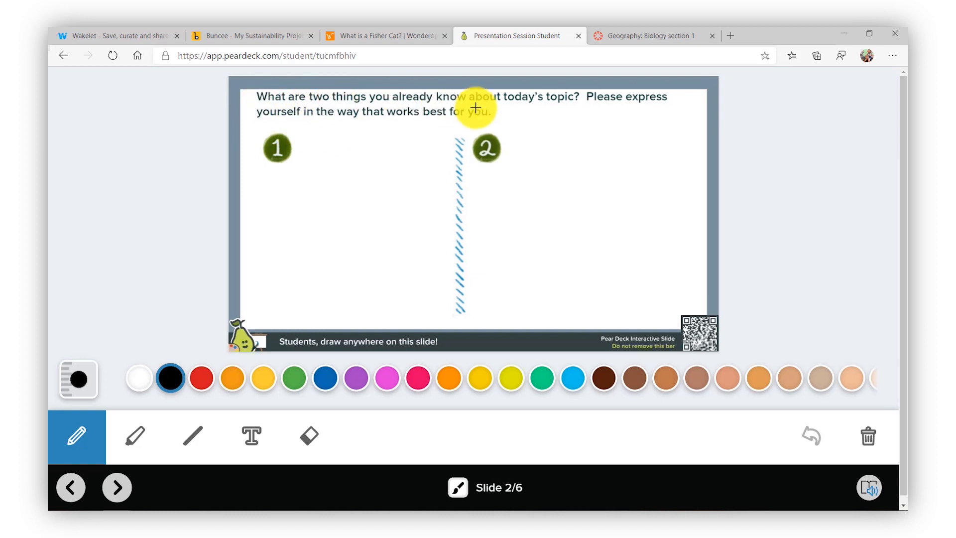
{"action": "mouse_move", "coordinate": [810, 361]}
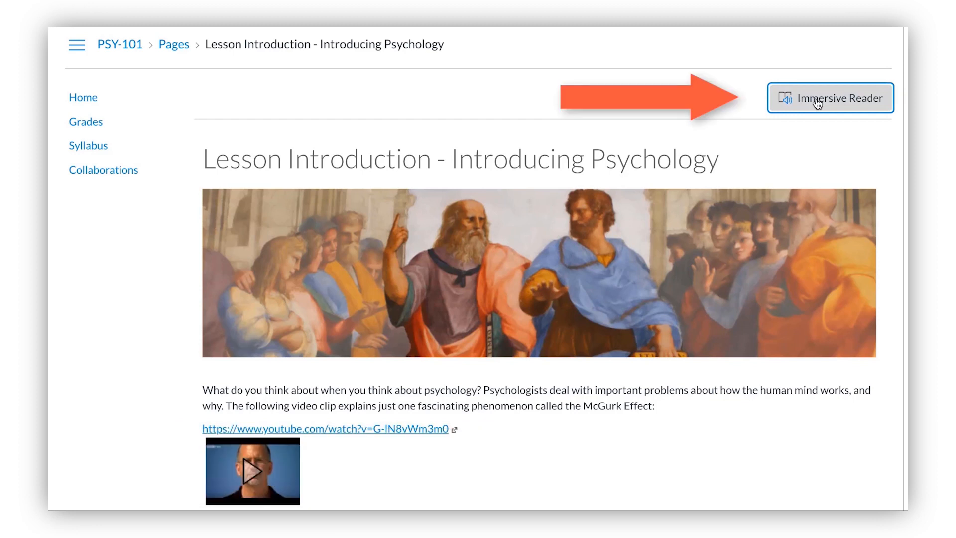
Step: Show the Canvas lesson and the ThingLink snail Gastropoda note in Immersive Reader, ending on the get-started slide
{"action": "left_click", "coordinate": [830, 97]}
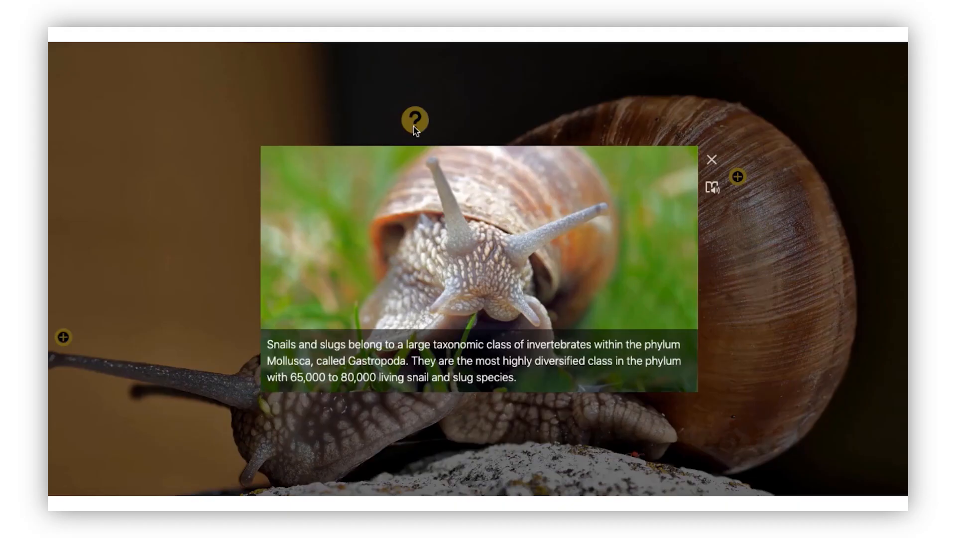
{"action": "mouse_move", "coordinate": [652, 317]}
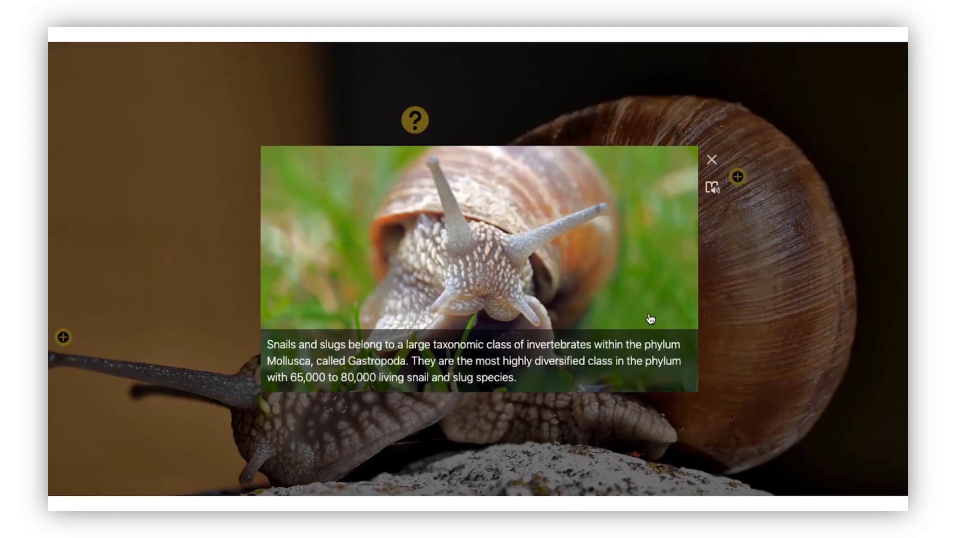
{"action": "mouse_move", "coordinate": [713, 190]}
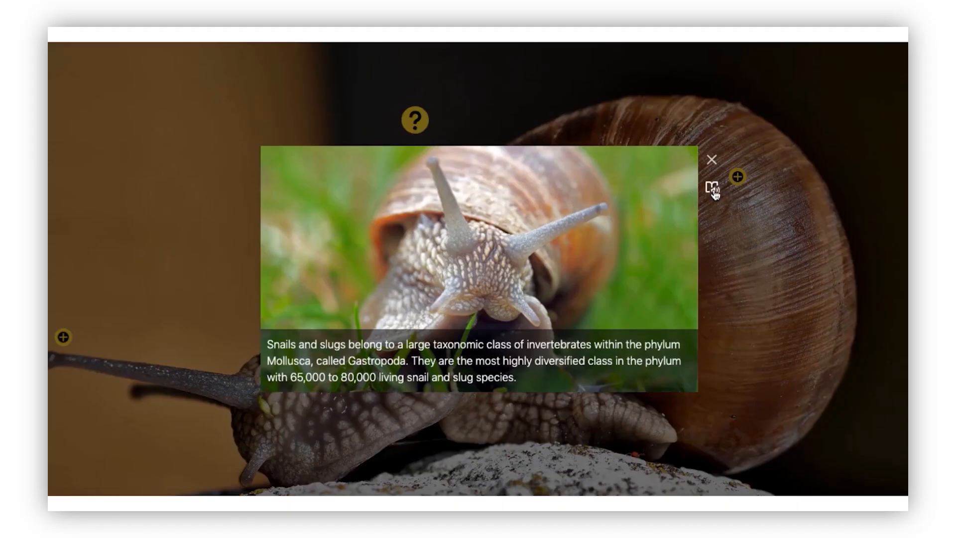
{"action": "left_click", "coordinate": [714, 189]}
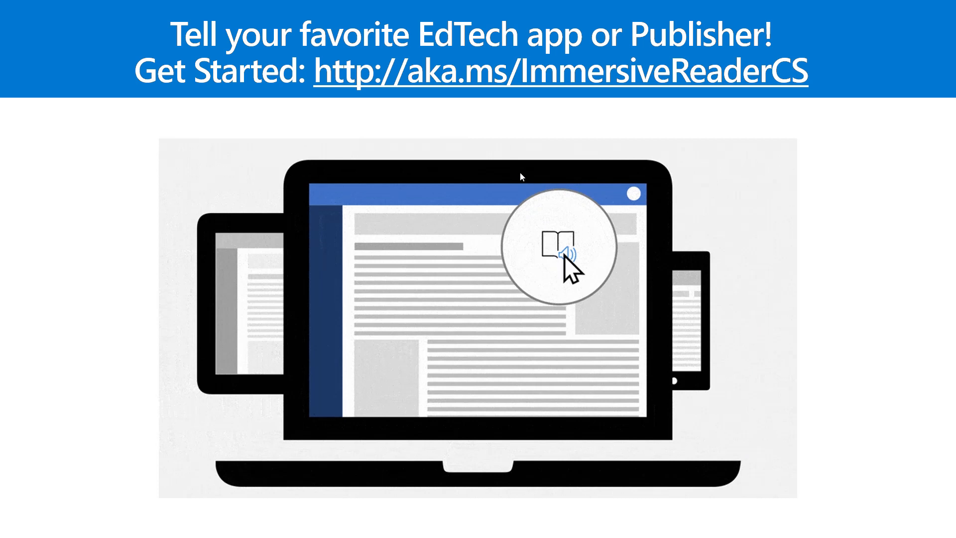
{"action": "left_click", "coordinate": [566, 261]}
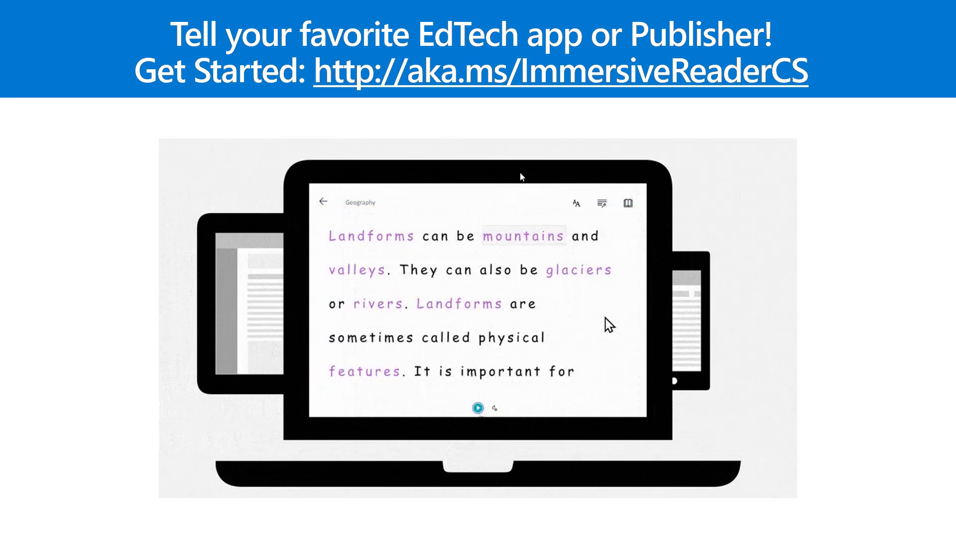